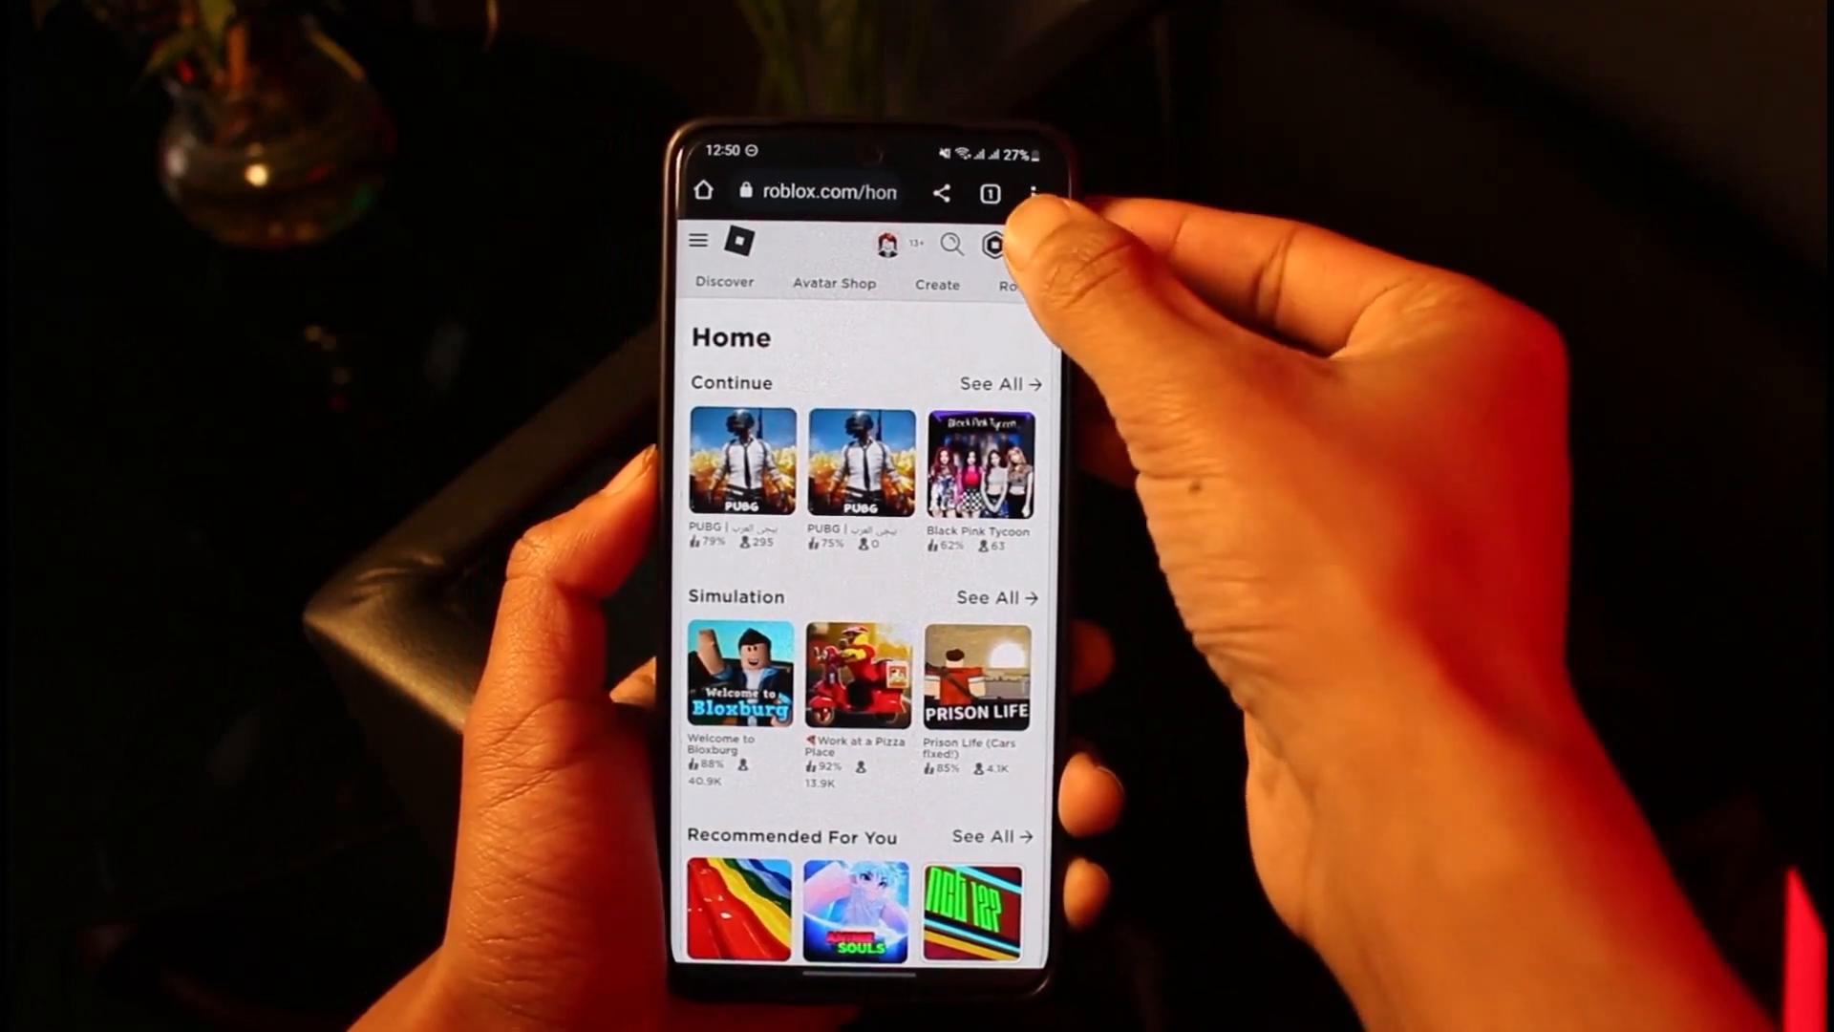
# Step: Open the gear menu and go to the account Settings page
pyautogui.click(1026, 231)
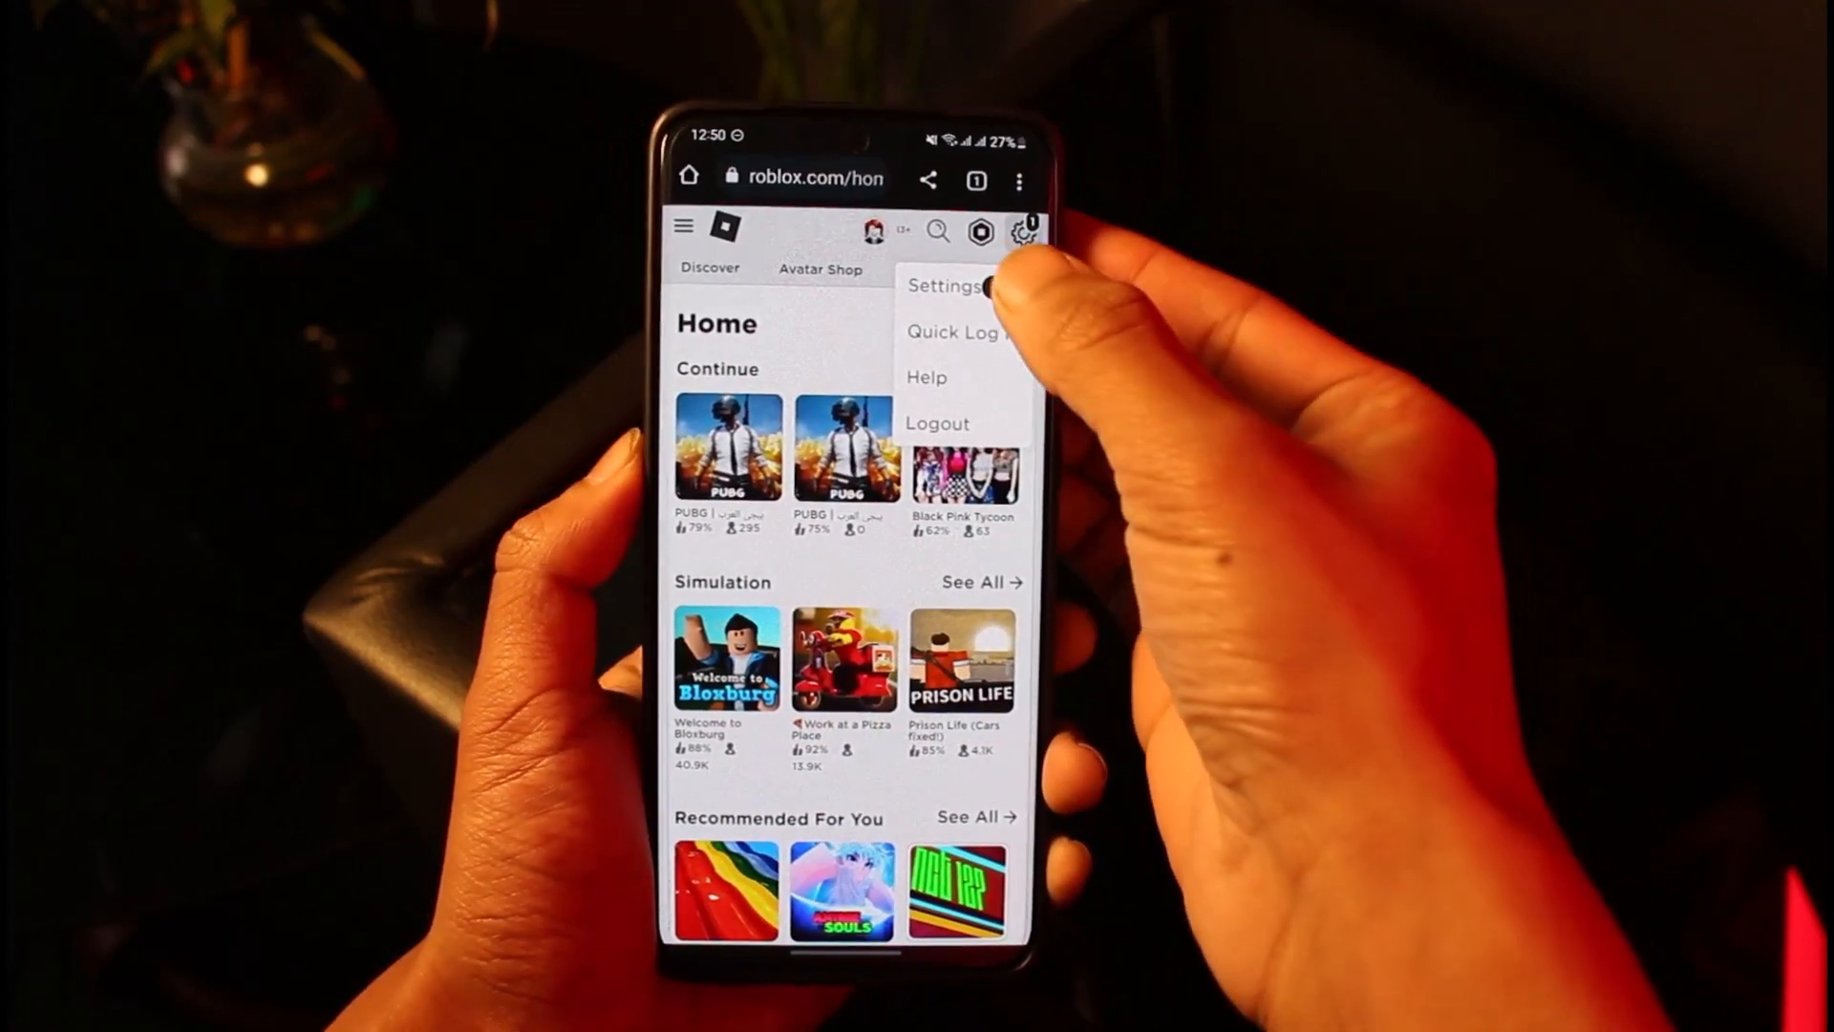
pyautogui.click(943, 285)
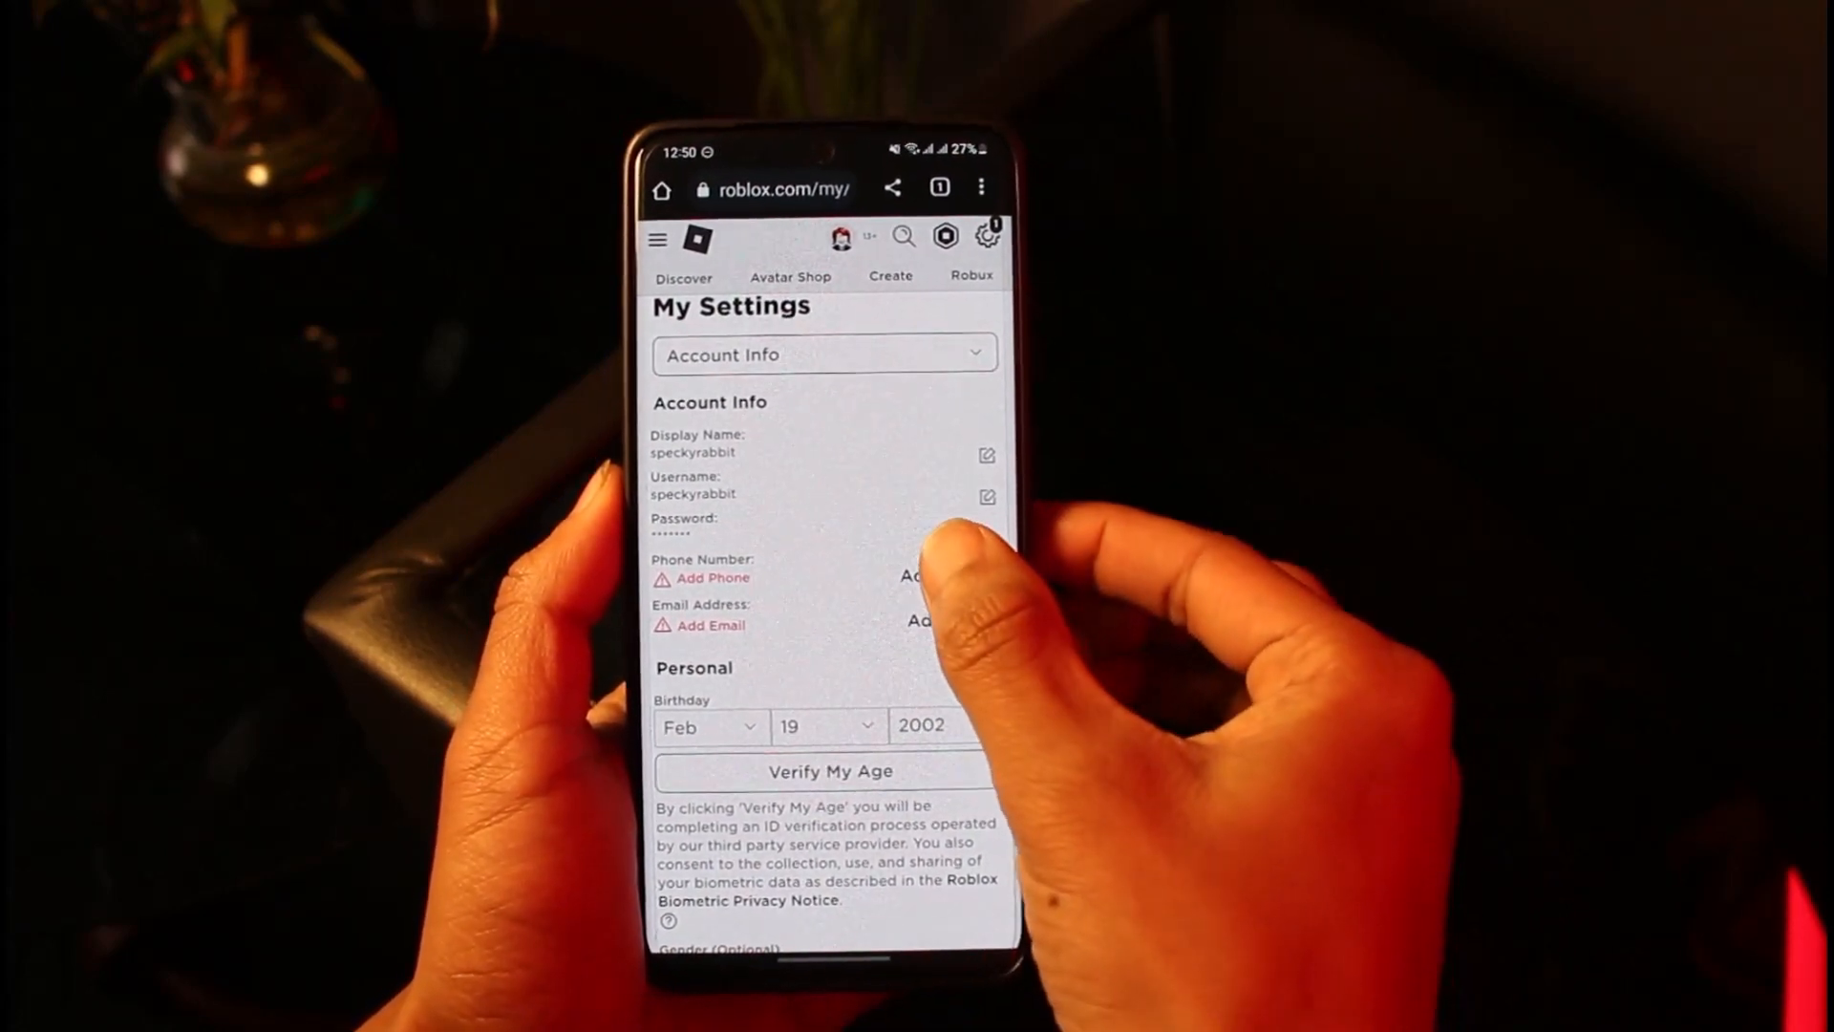
# Step: Open the phone number country code list, currently United States (+1)
pyautogui.click(713, 578)
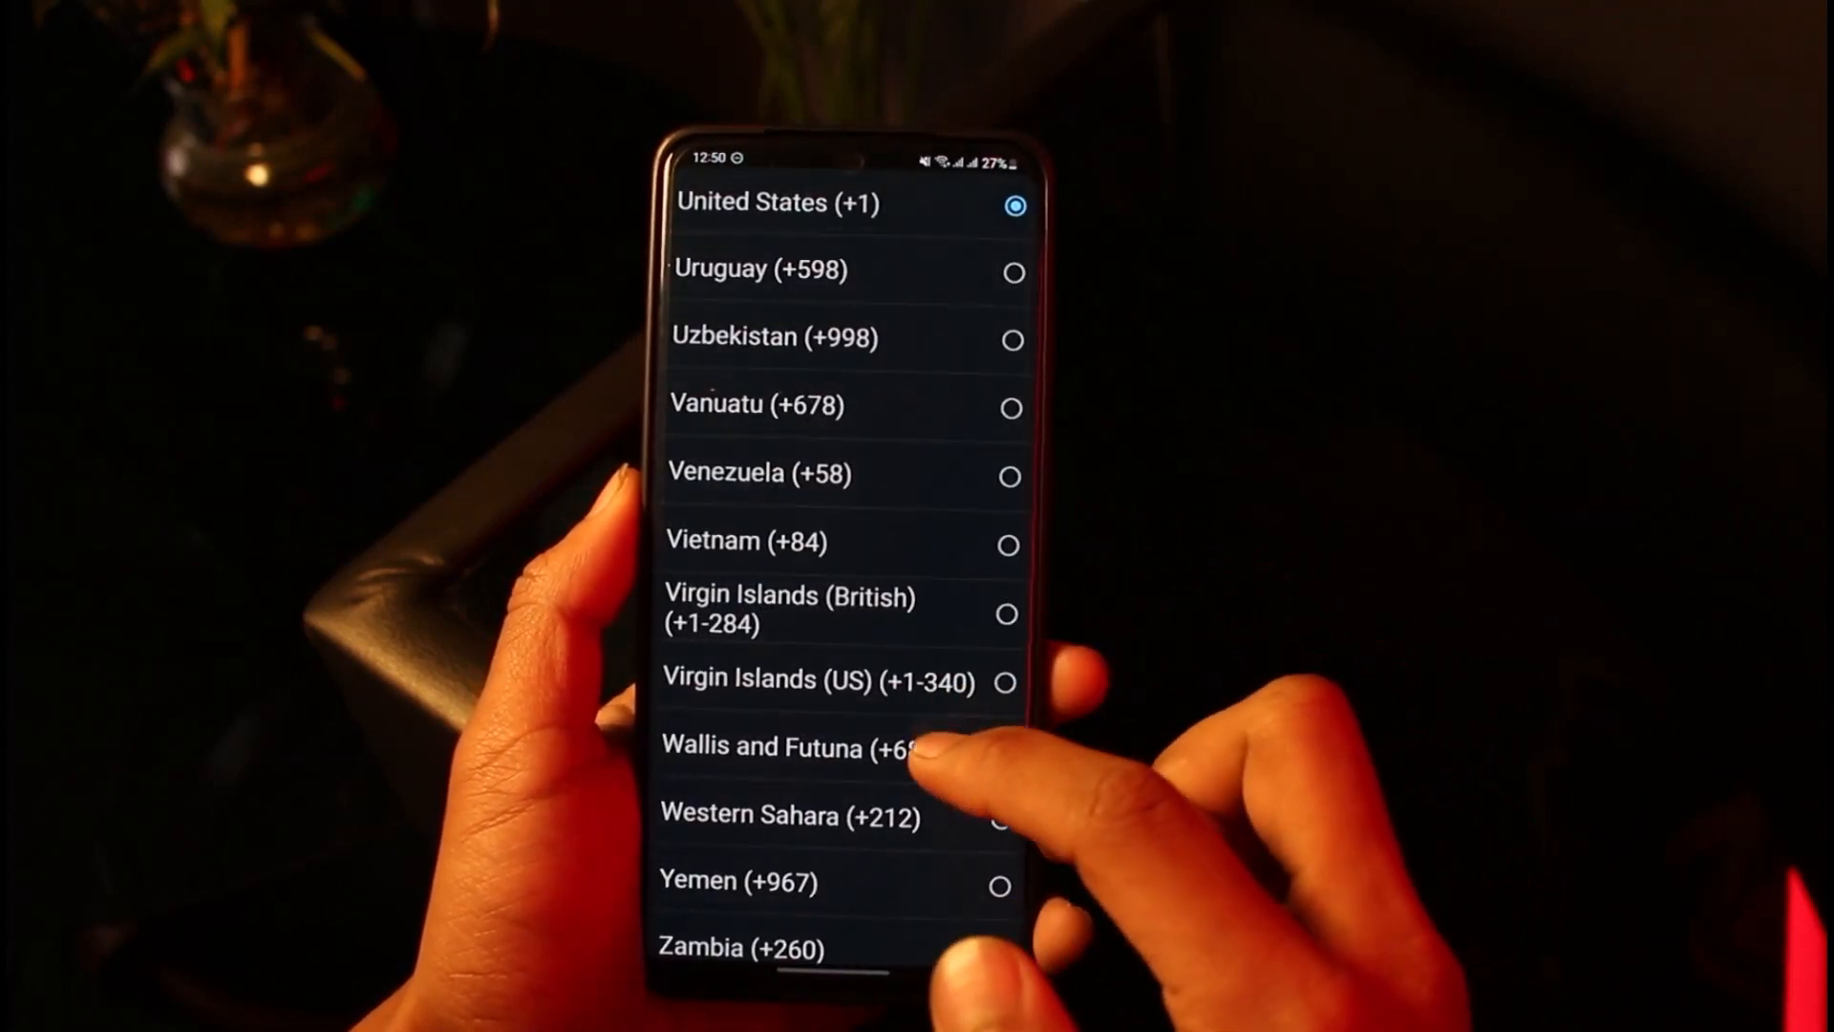
pyautogui.scroll(-3)
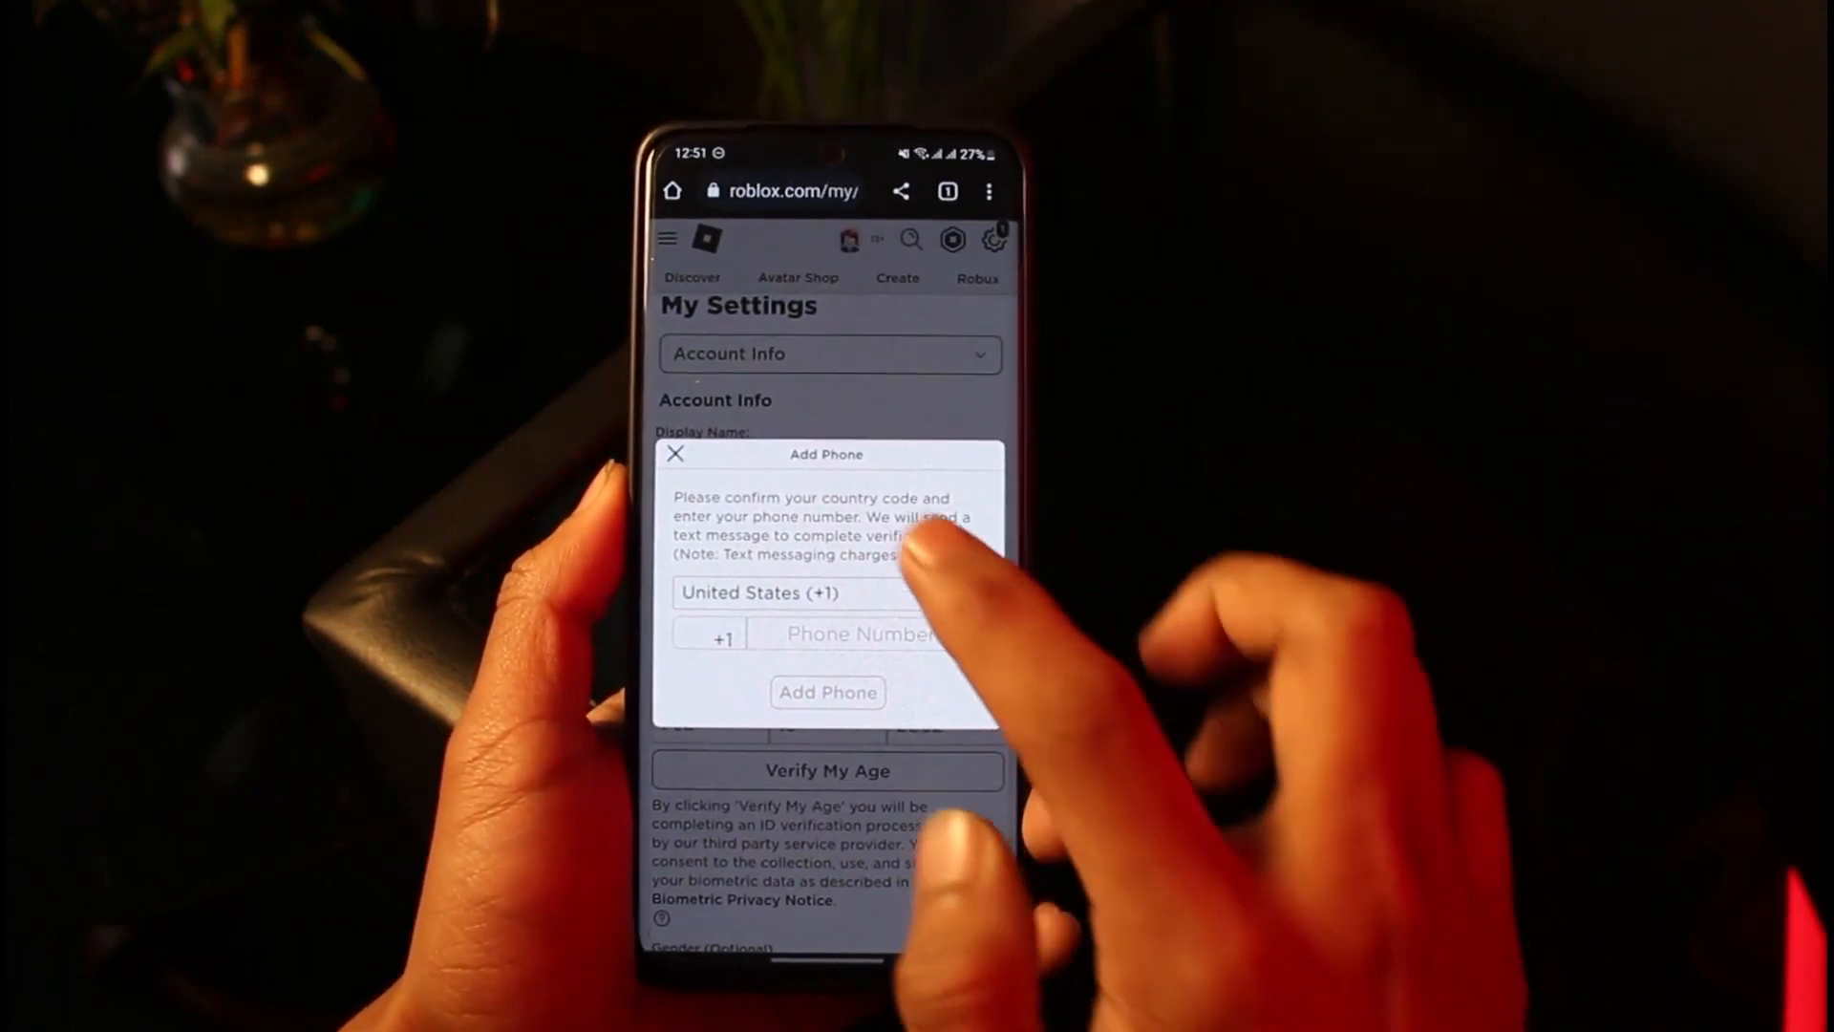
pyautogui.click(674, 453)
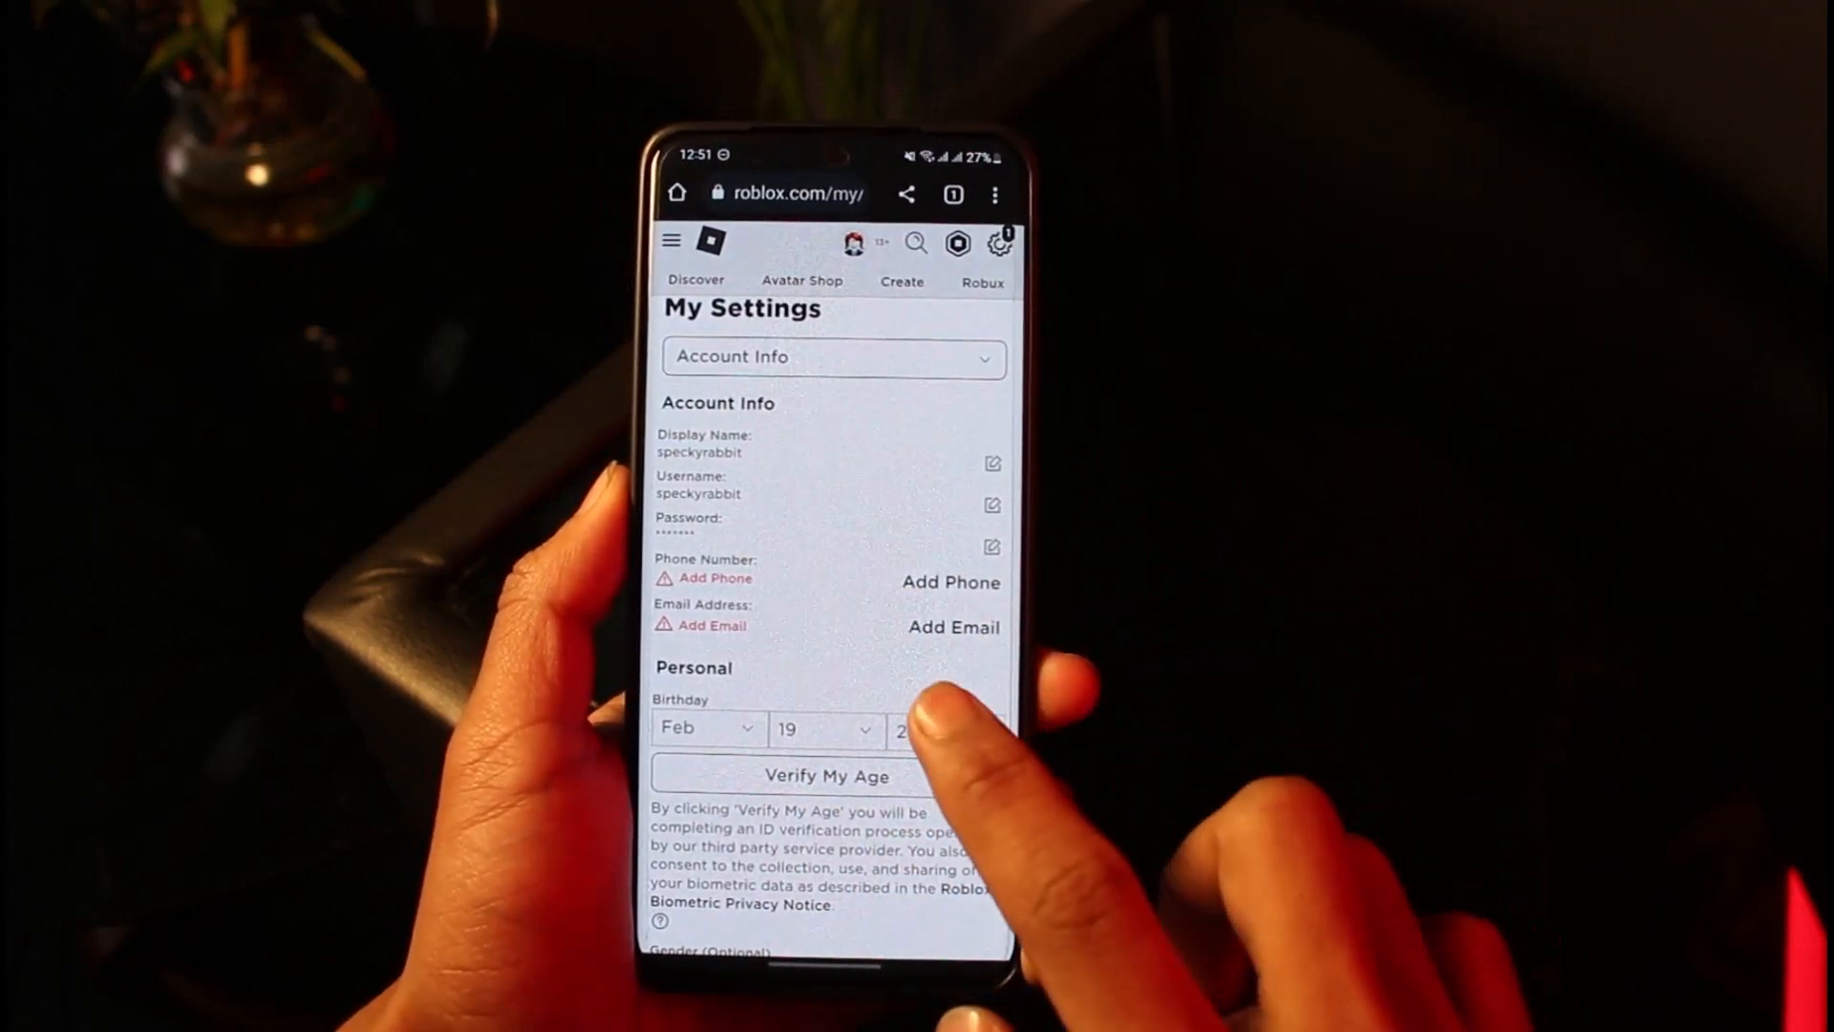